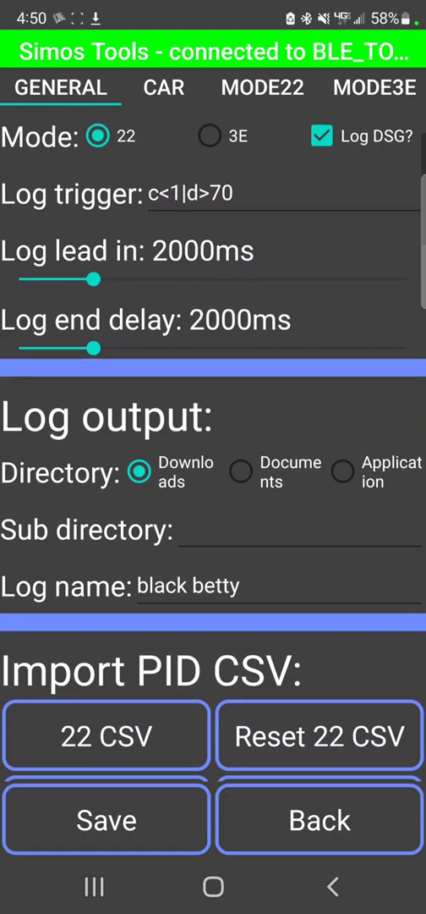
# Step: Scroll through the remaining General settings to review their values
pyautogui.scroll(-3)
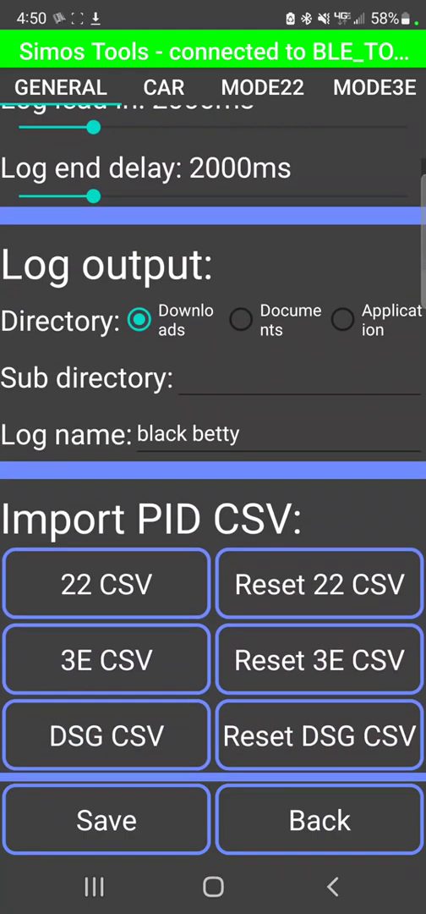
pyautogui.scroll(-3)
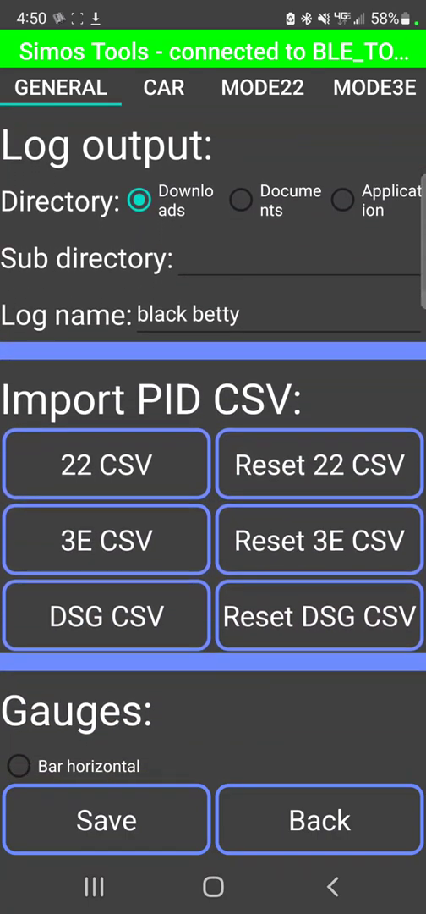
pyautogui.scroll(-3)
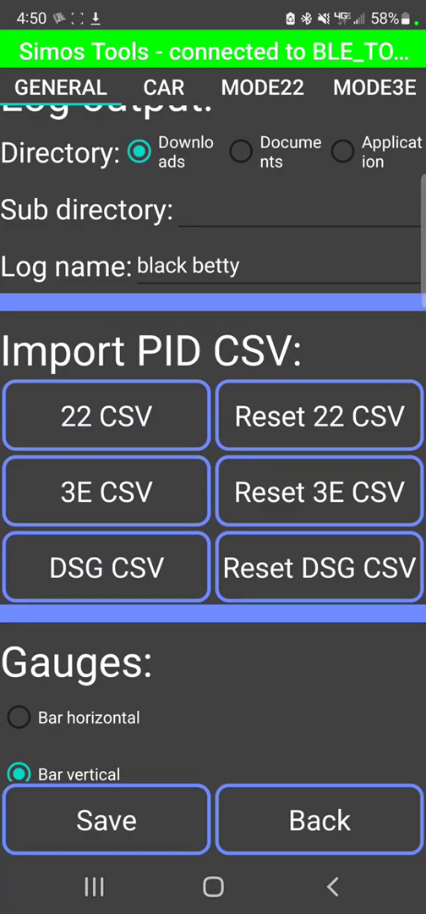
pyautogui.scroll(-3)
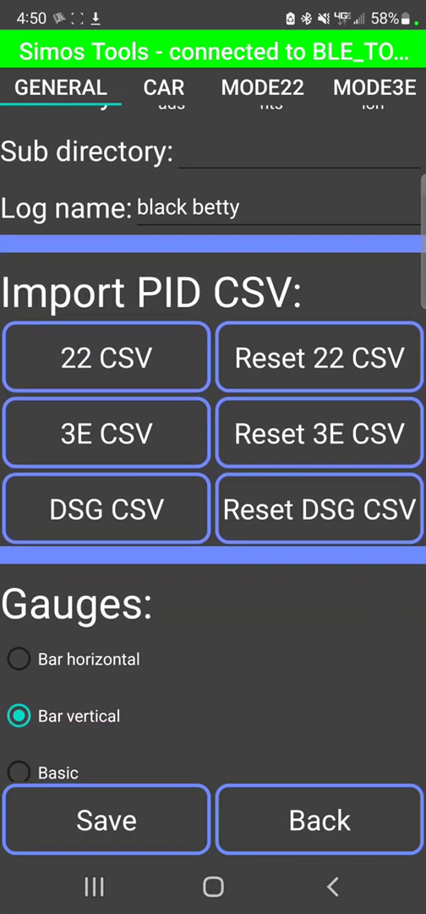
pyautogui.scroll(3)
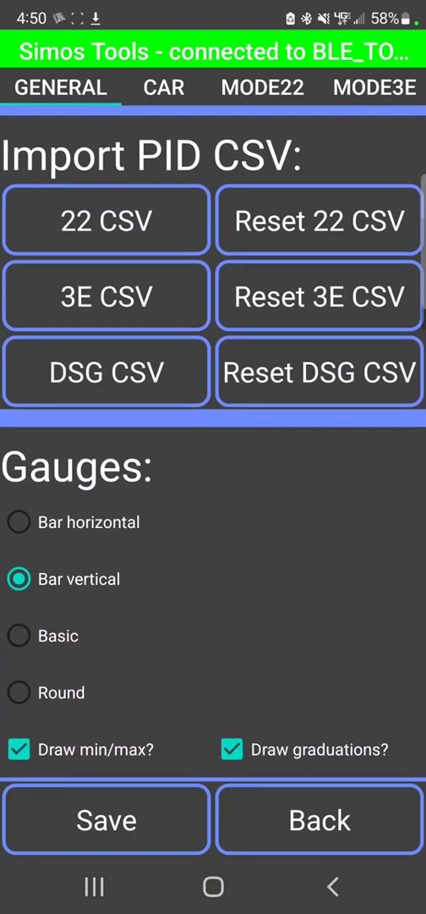
pyautogui.scroll(-3)
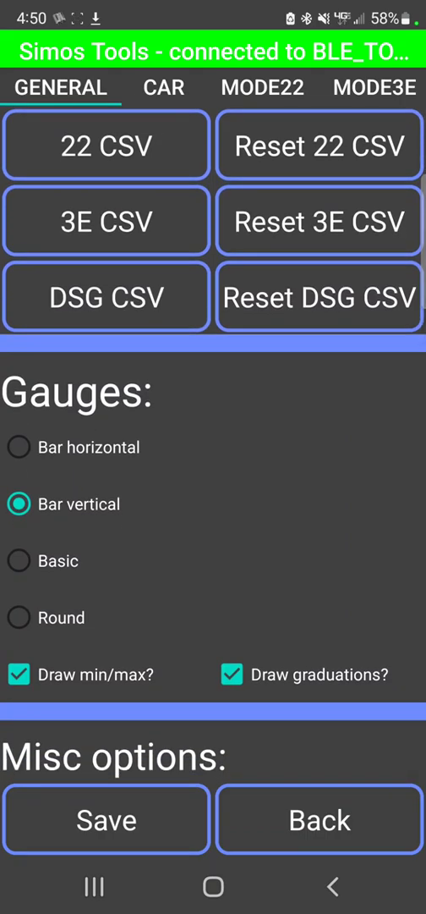
pyautogui.scroll(-3)
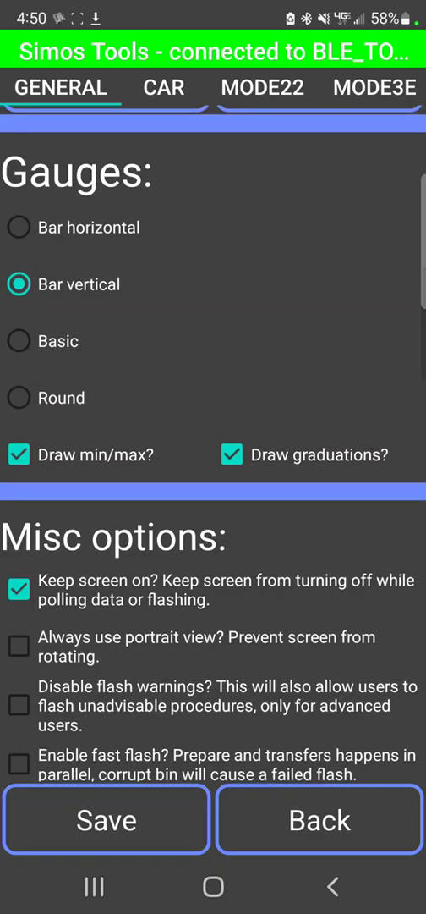
pyautogui.scroll(-3)
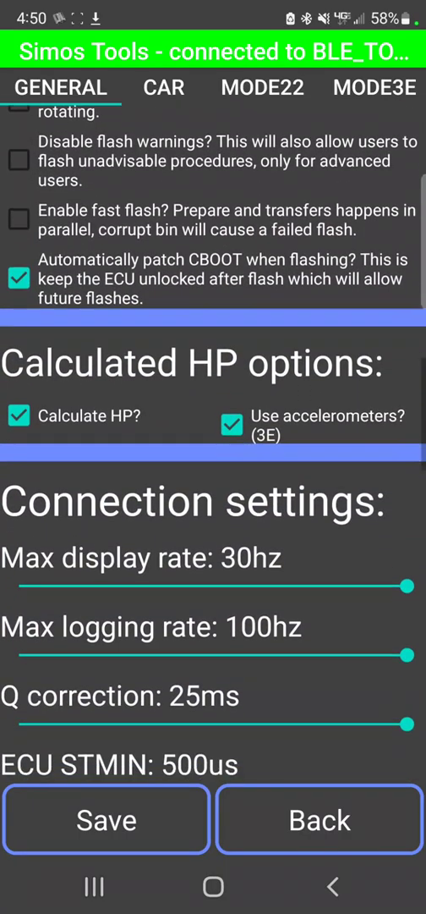
pyautogui.scroll(-3)
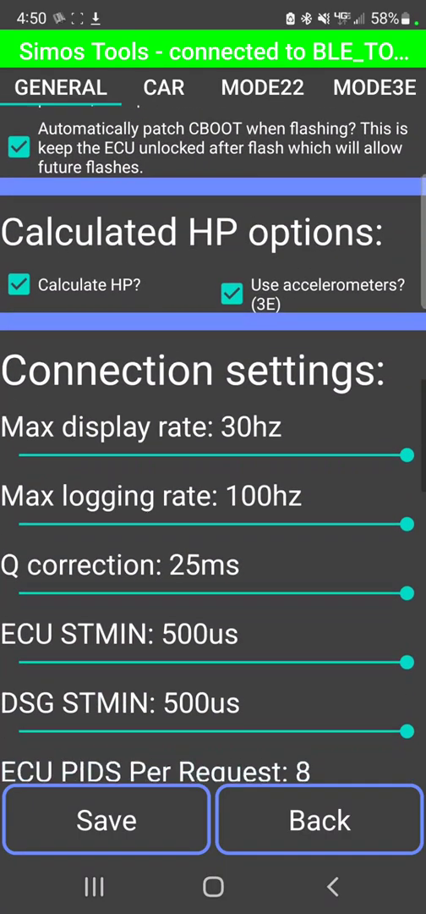
pyautogui.scroll(-3)
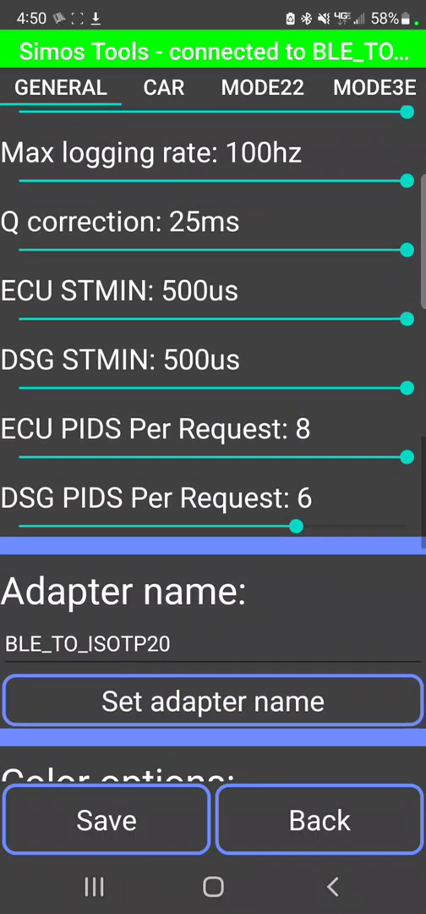
pyautogui.scroll(-3)
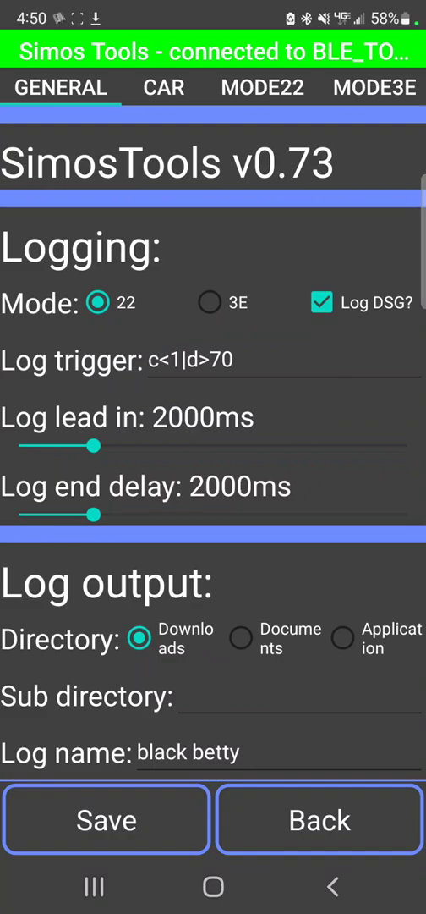
# Step: Review the Mode22 PID definitions list and go back to the SimosTools main menu
pyautogui.click(262, 88)
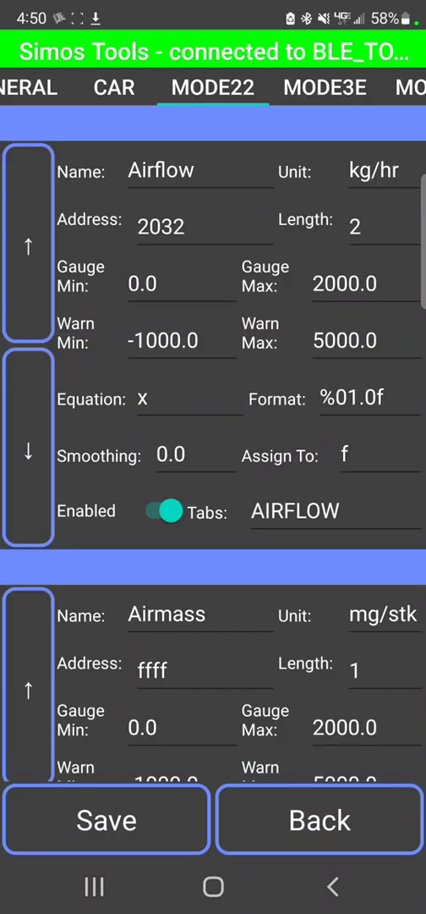
pyautogui.scroll(-3)
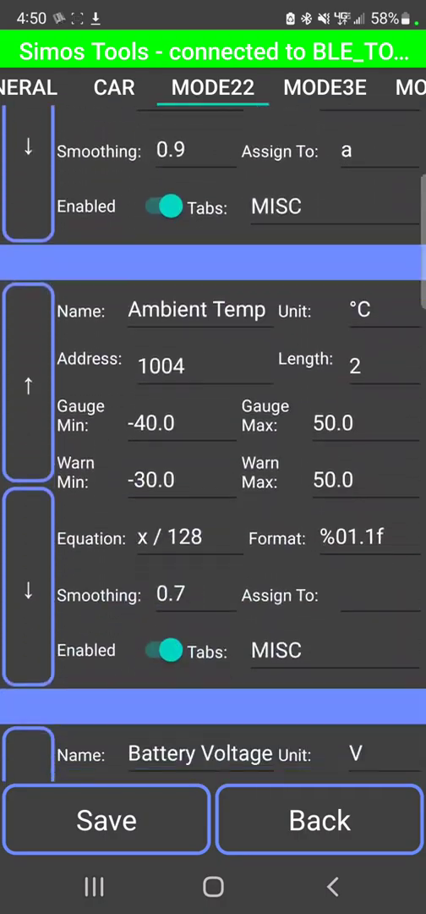
pyautogui.scroll(3)
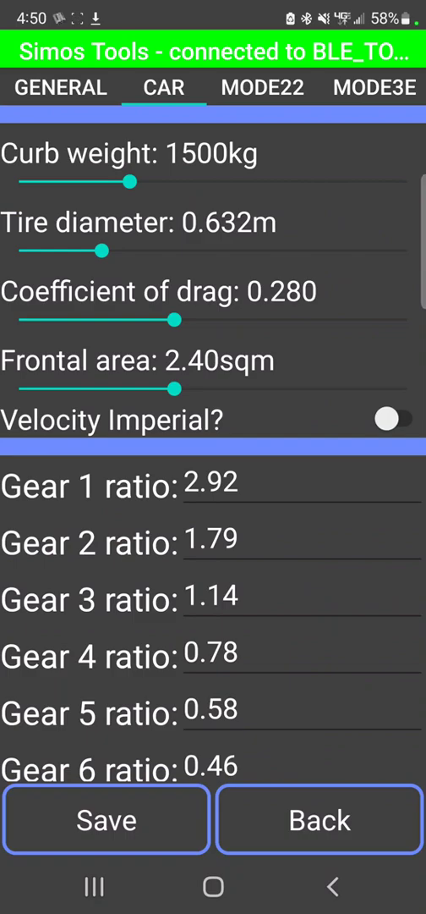
pyautogui.click(318, 819)
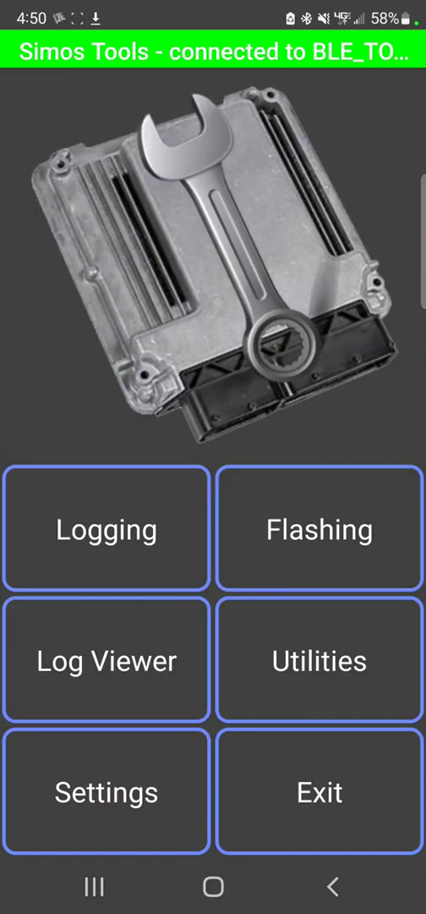